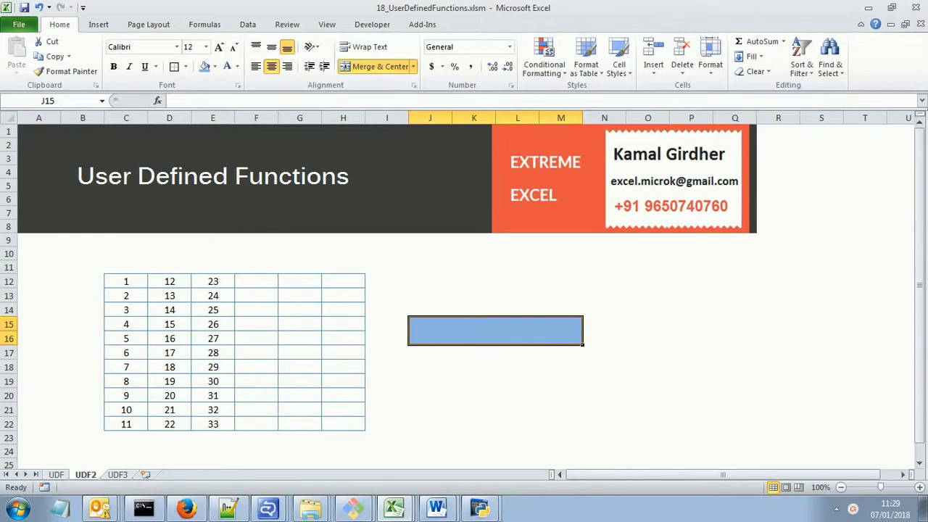
# Show the Formulas ribbon with its function library for the UDF2 number grid
pyautogui.click(126, 282)
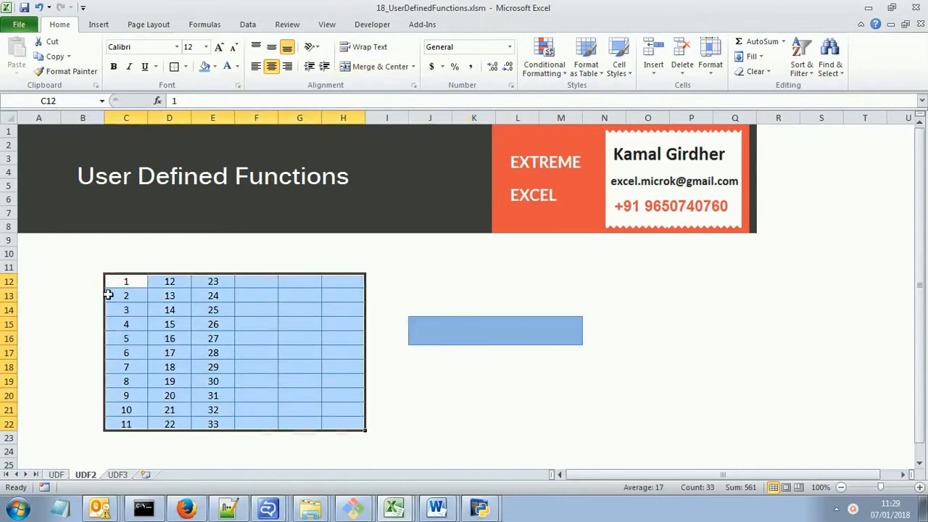
pyautogui.moveTo(128, 283)
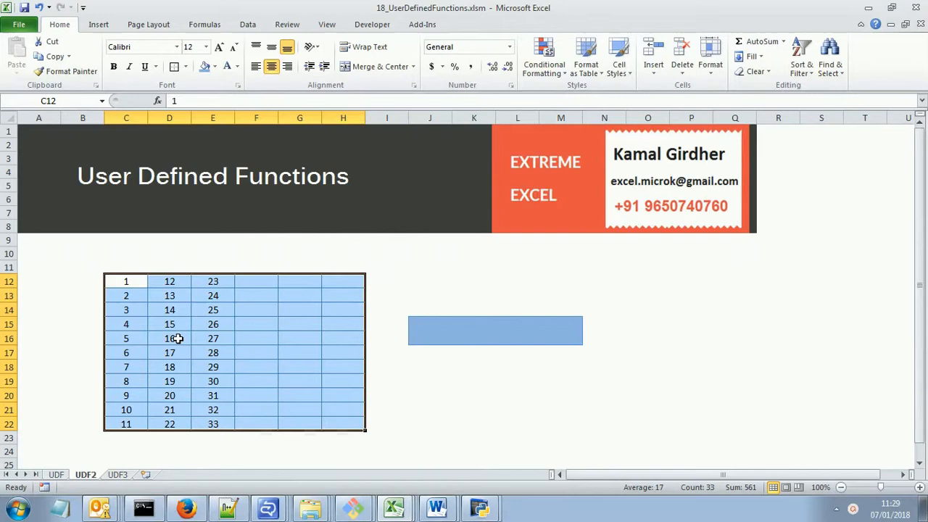
pyautogui.moveTo(225, 354)
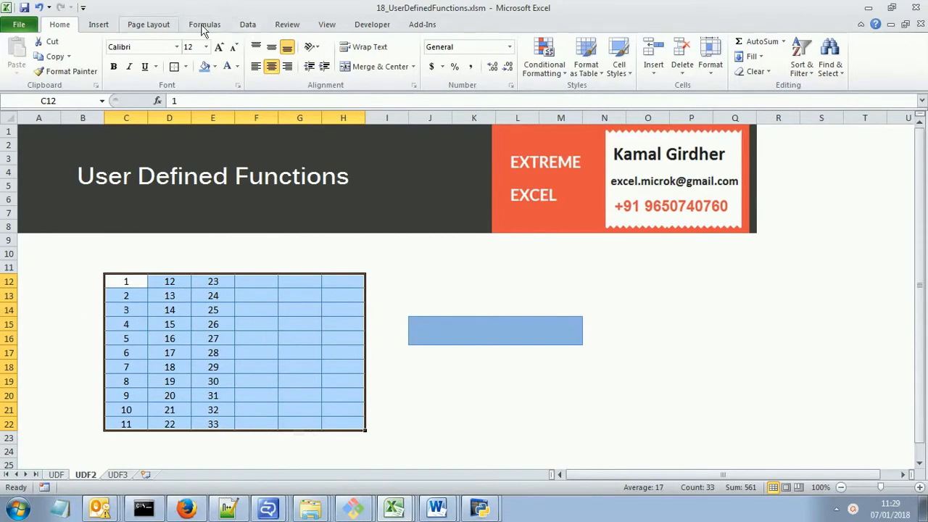
pyautogui.click(204, 23)
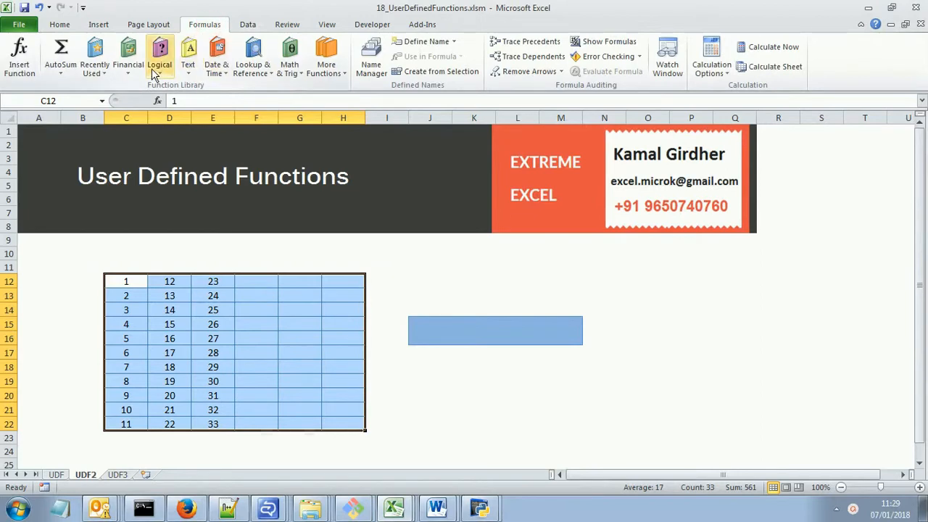
pyautogui.moveTo(188, 57)
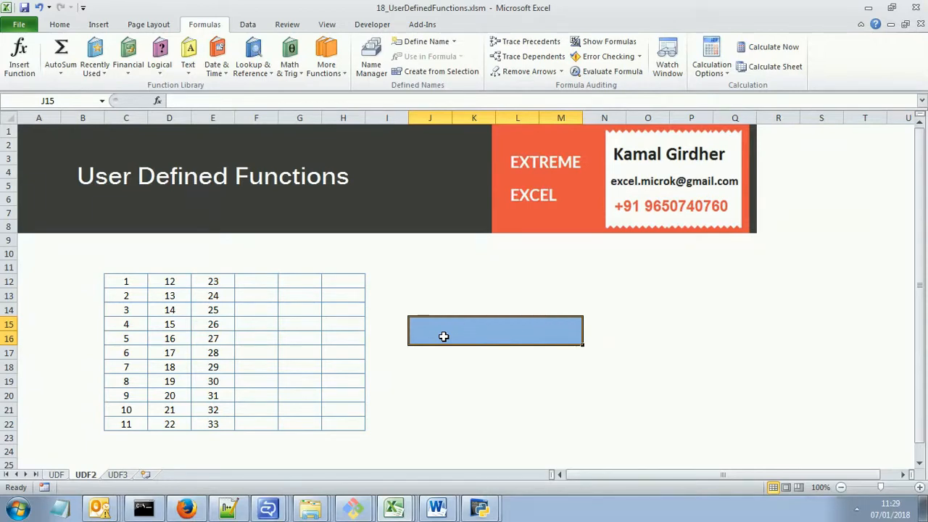
pyautogui.moveTo(275, 188)
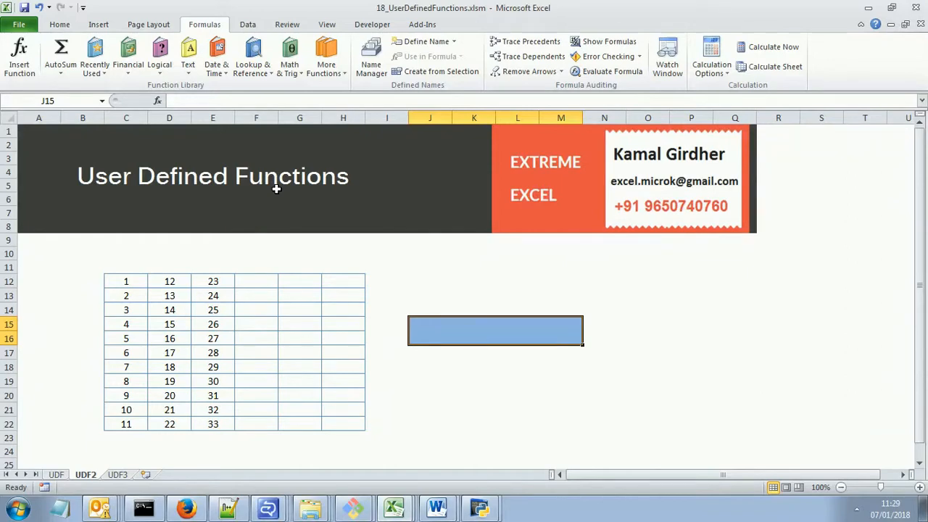
pyautogui.moveTo(145, 284)
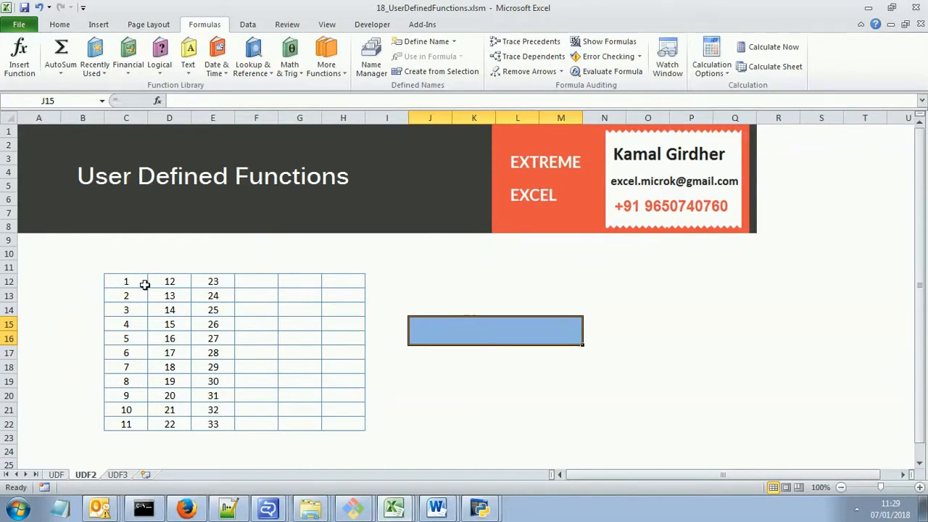
pyautogui.moveTo(177, 310)
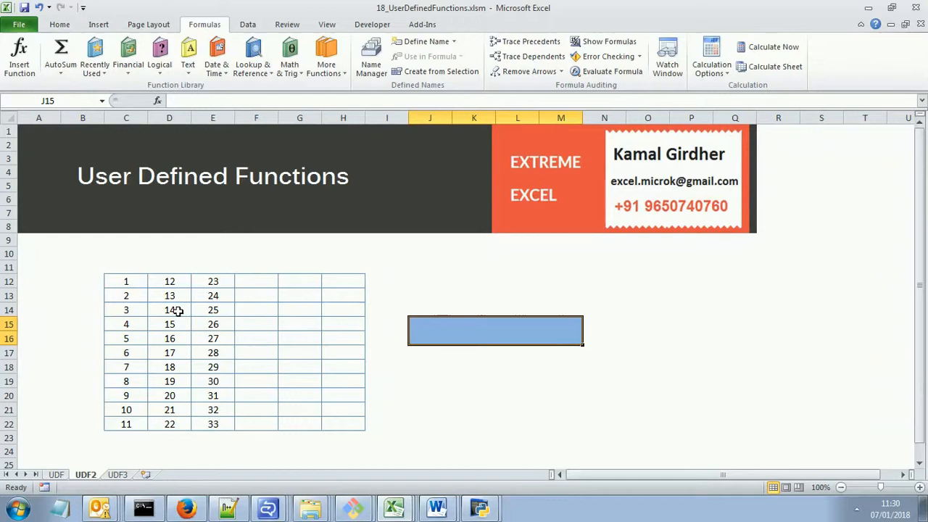
# Select the numbers in C12:E22, then the result cell J15
pyautogui.moveTo(125, 281); pyautogui.dragTo(212, 423)
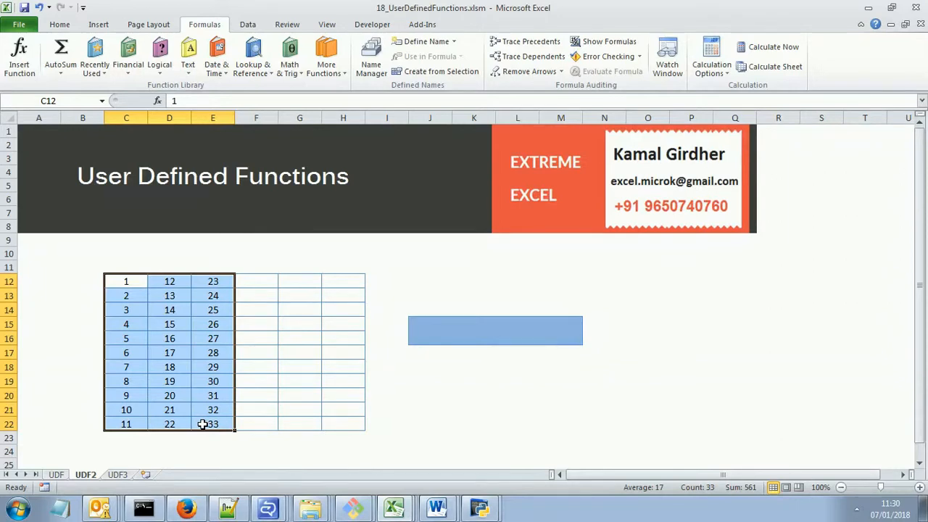
pyautogui.moveTo(182, 377)
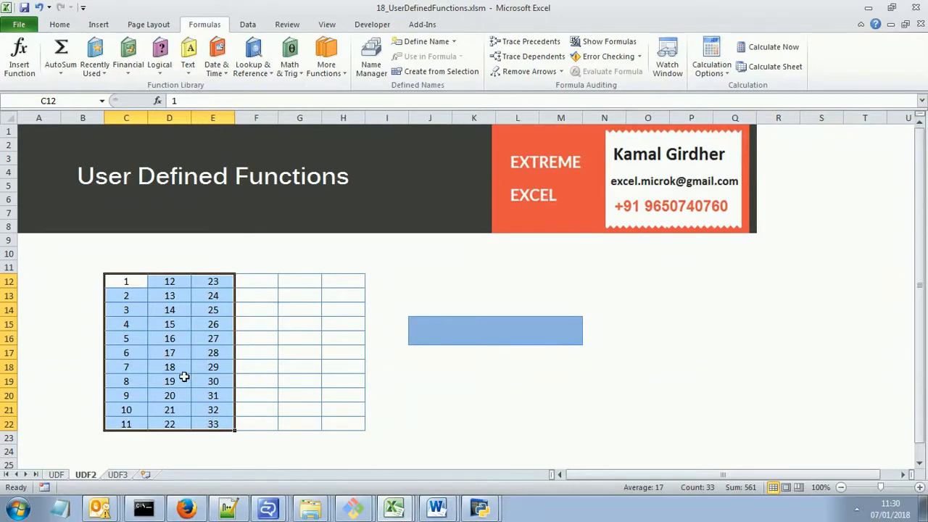
pyautogui.click(495, 331)
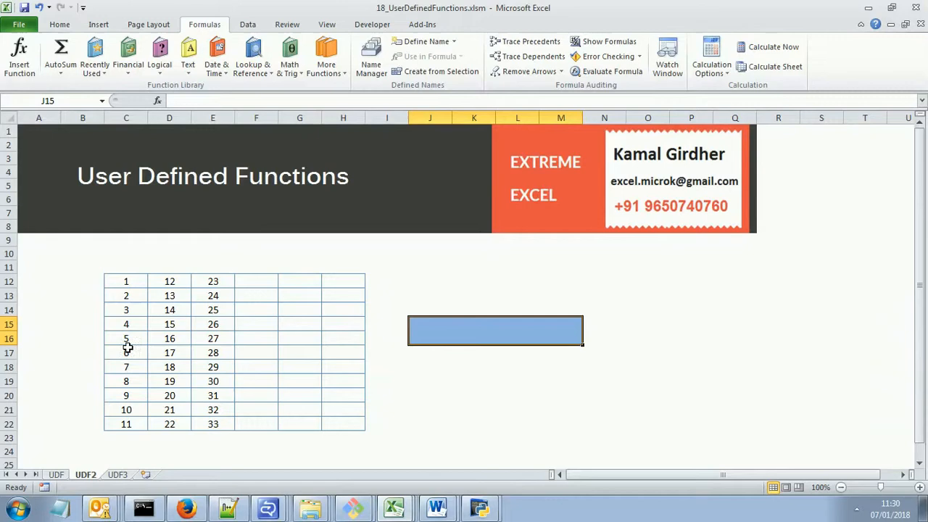
pyautogui.moveTo(351, 333)
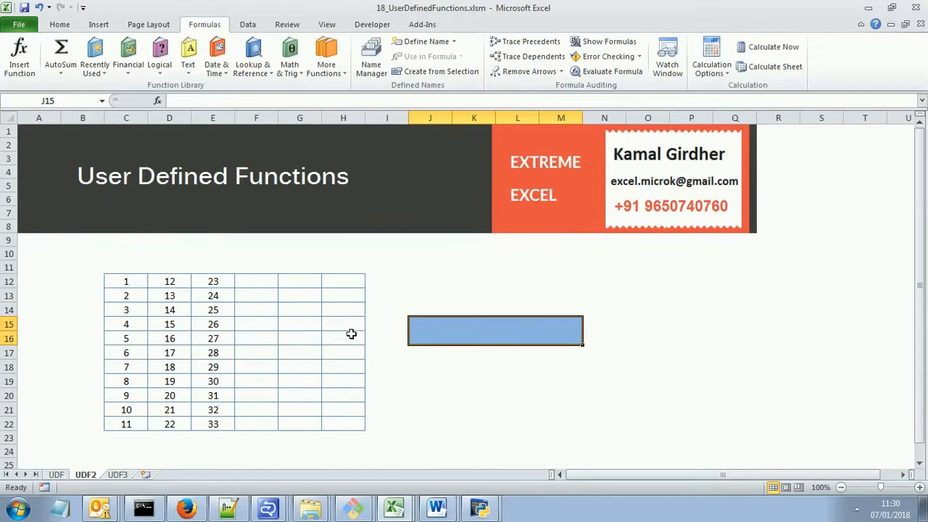
pyautogui.moveTo(496, 339)
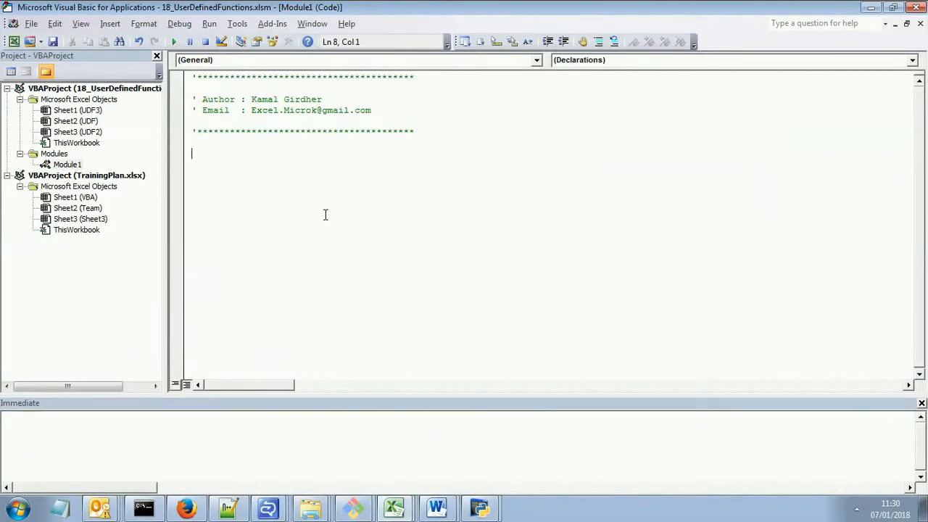
# Declare Function customF(rng As Range) in Module1 with an empty body
pyautogui.write('function cu')
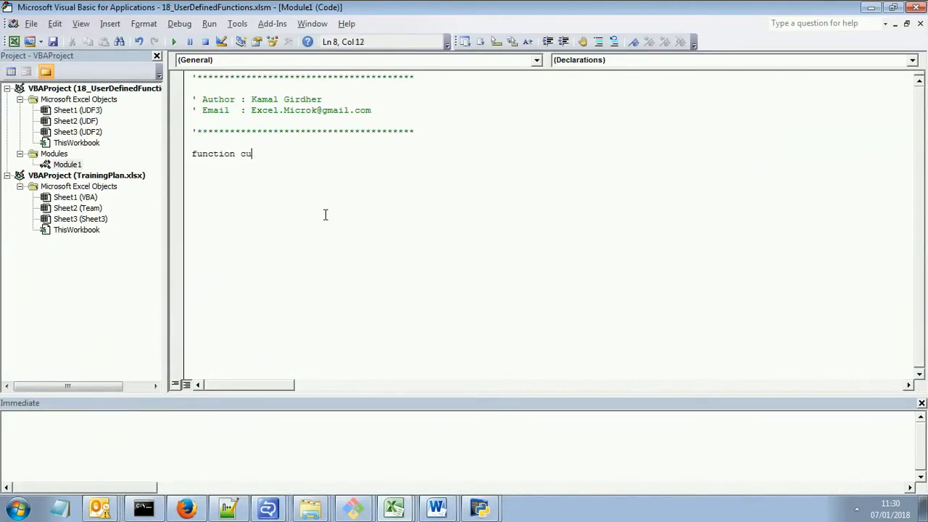
pyautogui.write('stomF')
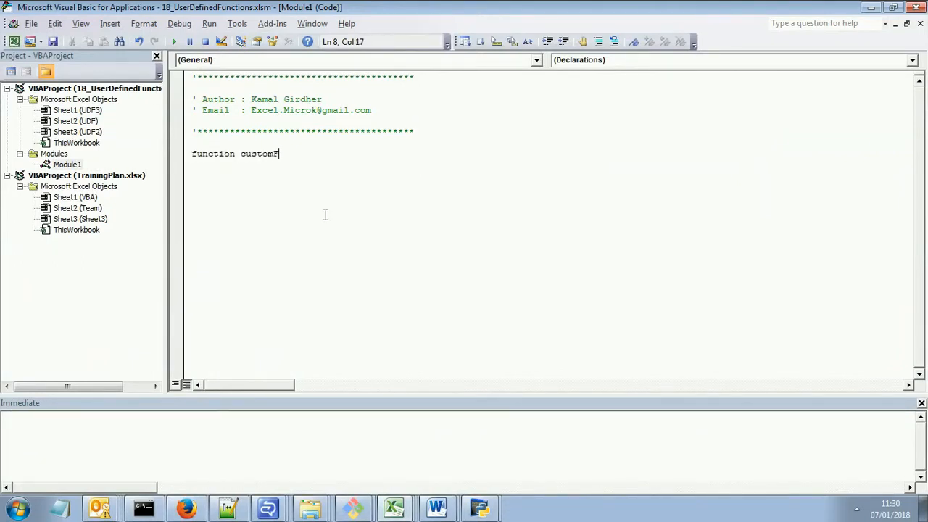
pyautogui.write('()')
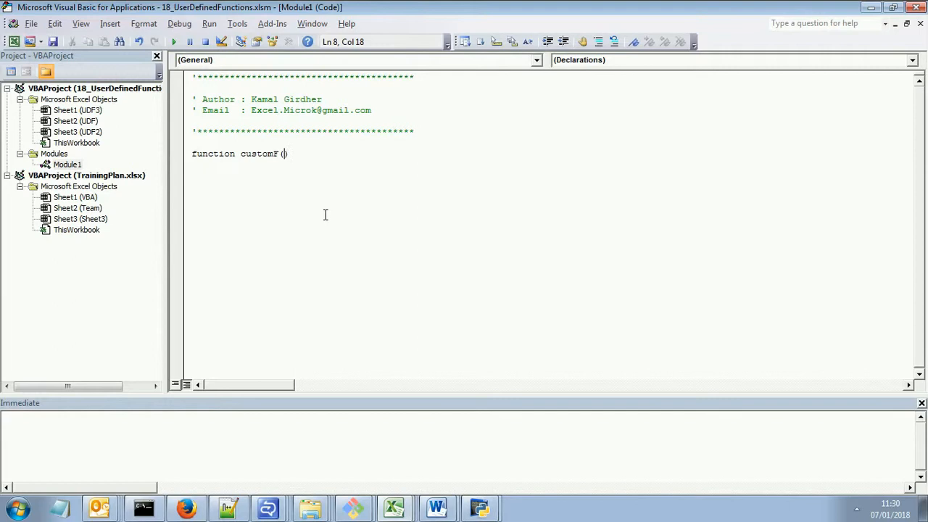
pyautogui.write('rng')
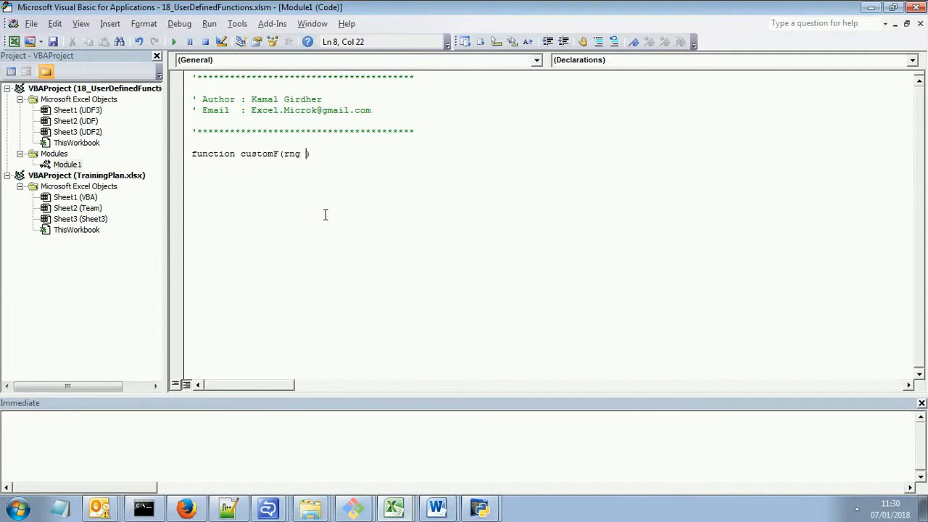
pyautogui.write('as')
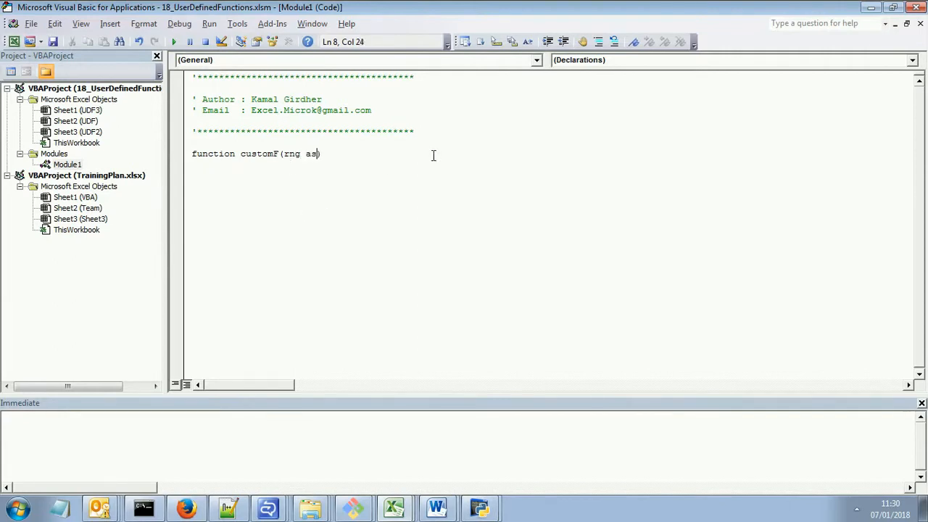
pyautogui.write('Range)')
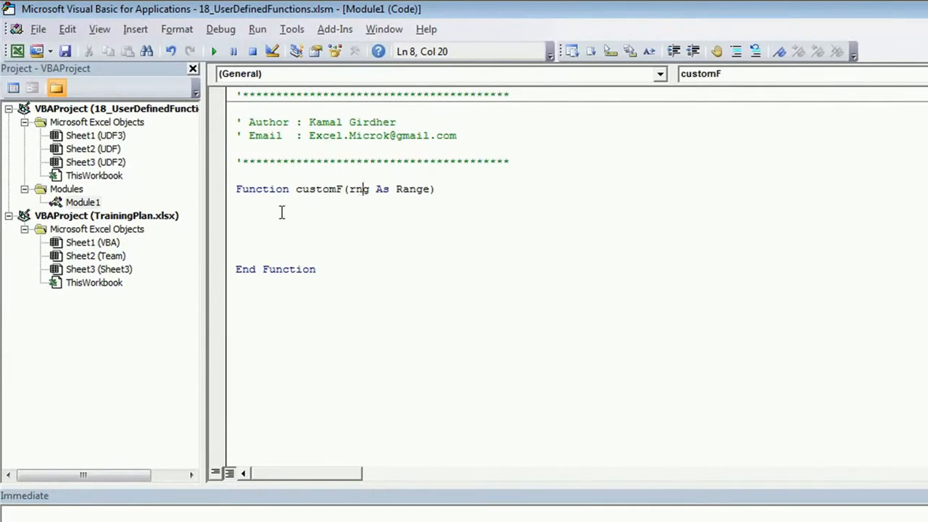
# Write a For Each cel In rng loop inside customF, closed by Next
pyautogui.write('for')
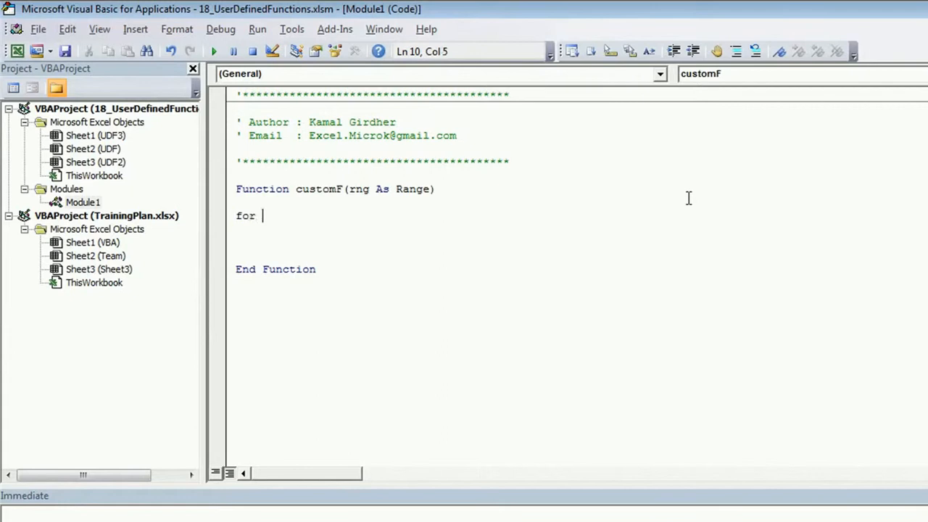
pyautogui.write('each')
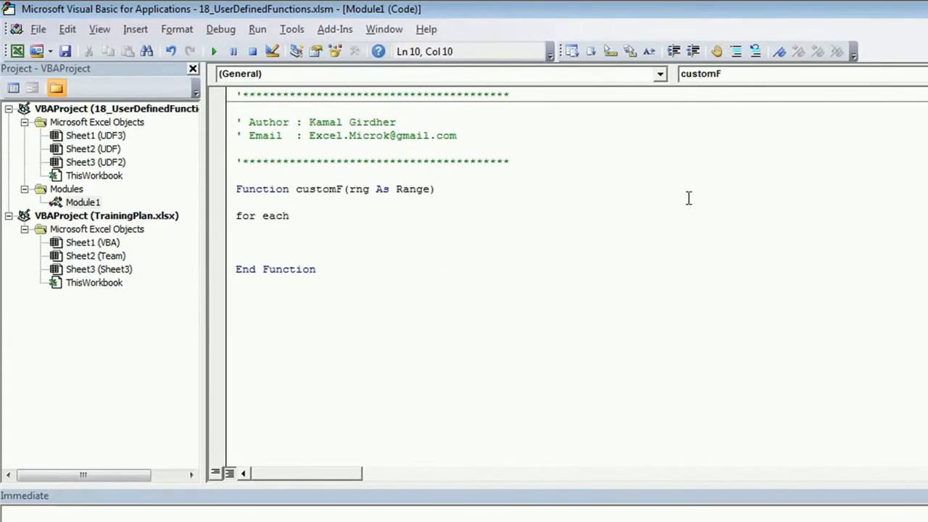
pyautogui.write('cel')
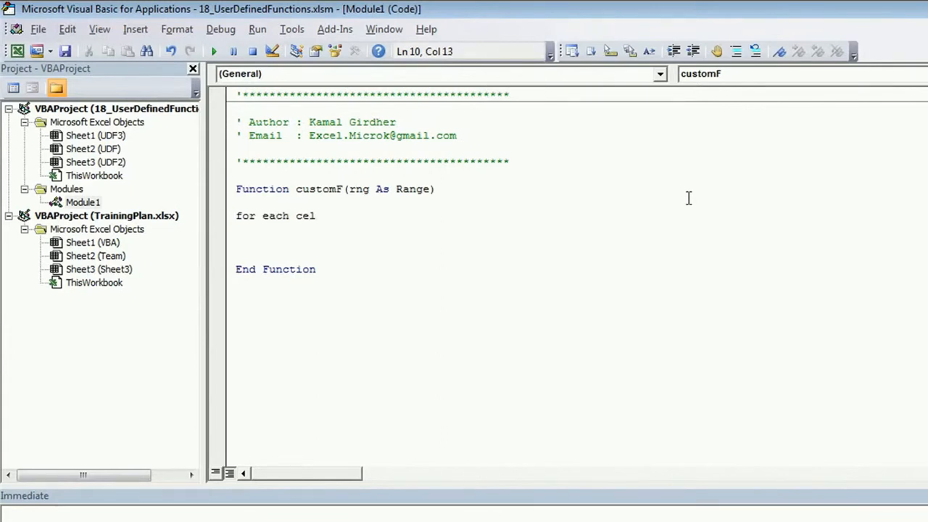
pyautogui.click(303, 215)
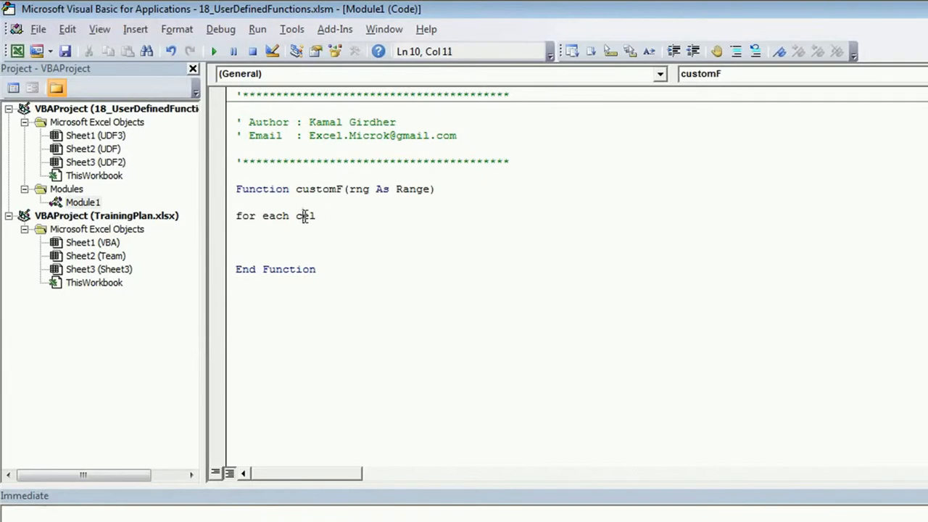
pyautogui.write('l')
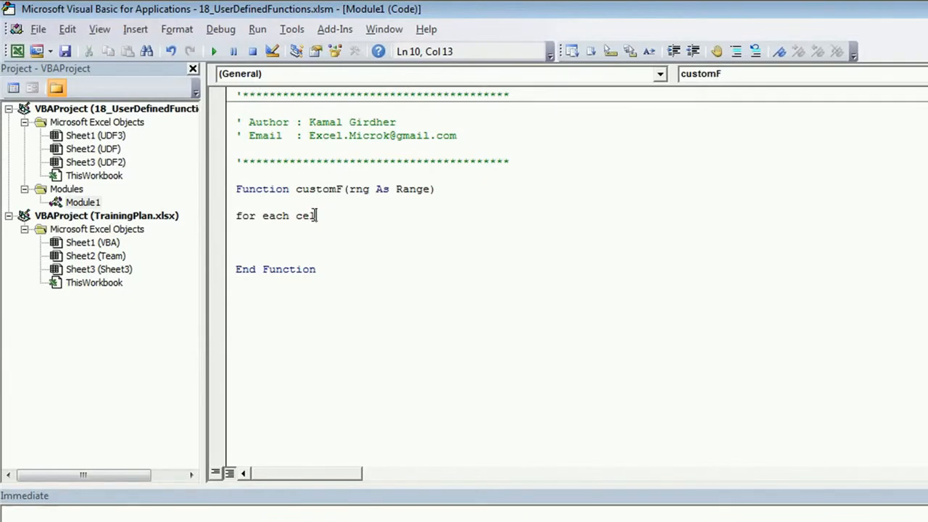
pyautogui.write('l')
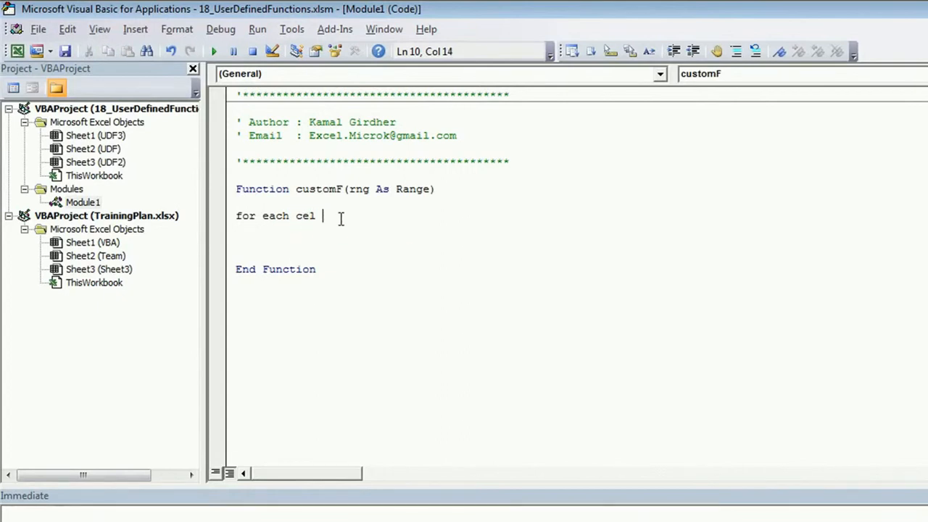
pyautogui.write('in rng')
pyautogui.write('Next')
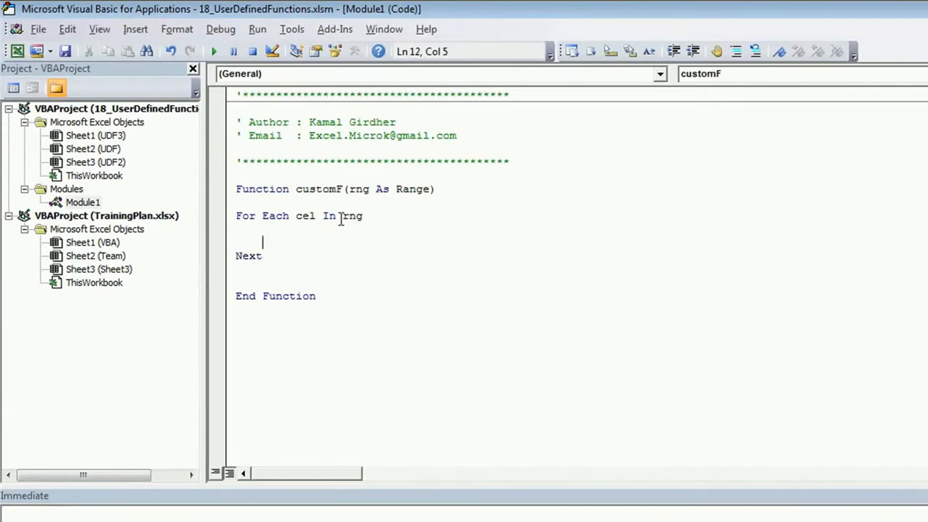
# Add If cell.Value Mod 3 = 0 Then x = x + 1 End If inside the loop
pyautogui.write('if')
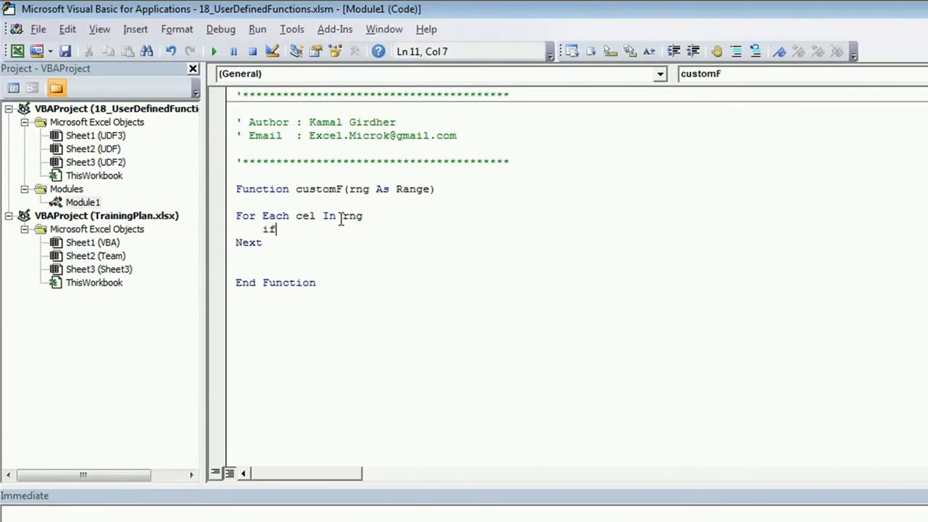
pyautogui.write('cell')
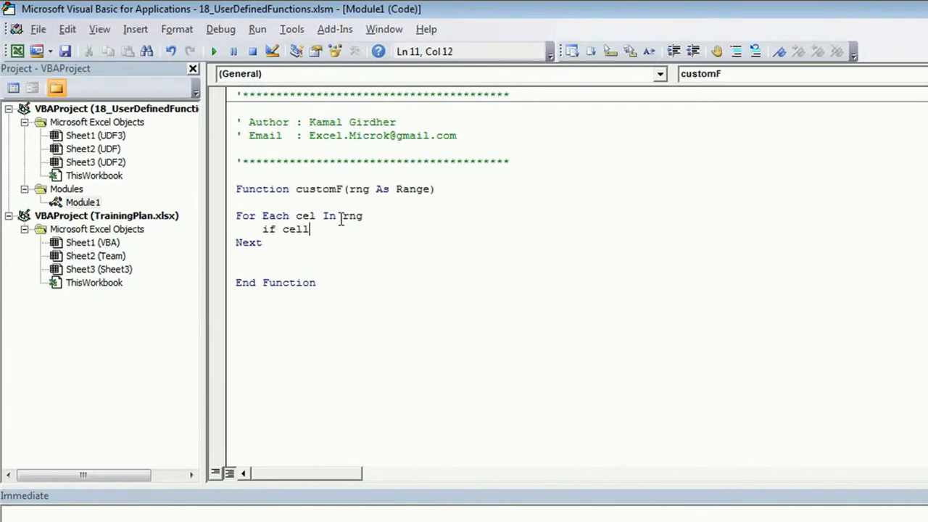
pyautogui.write('.value mod 3')
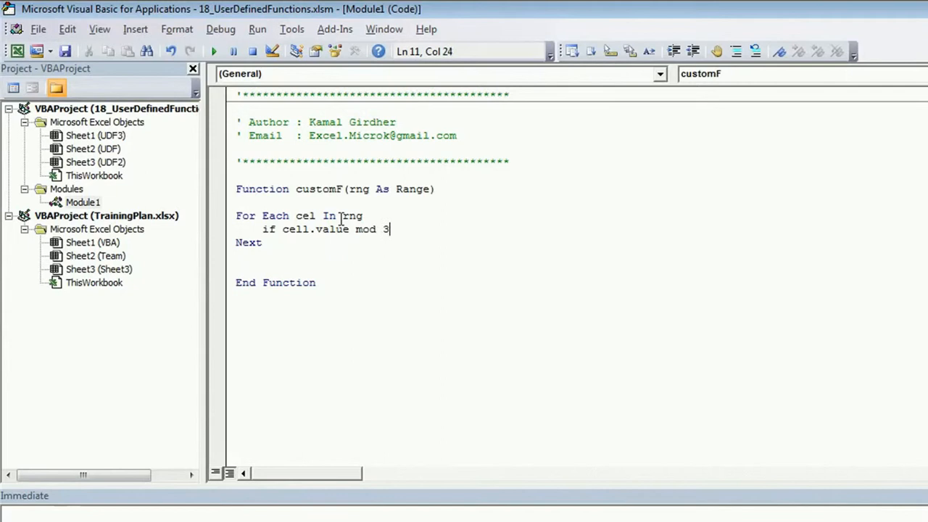
pyautogui.write('=')
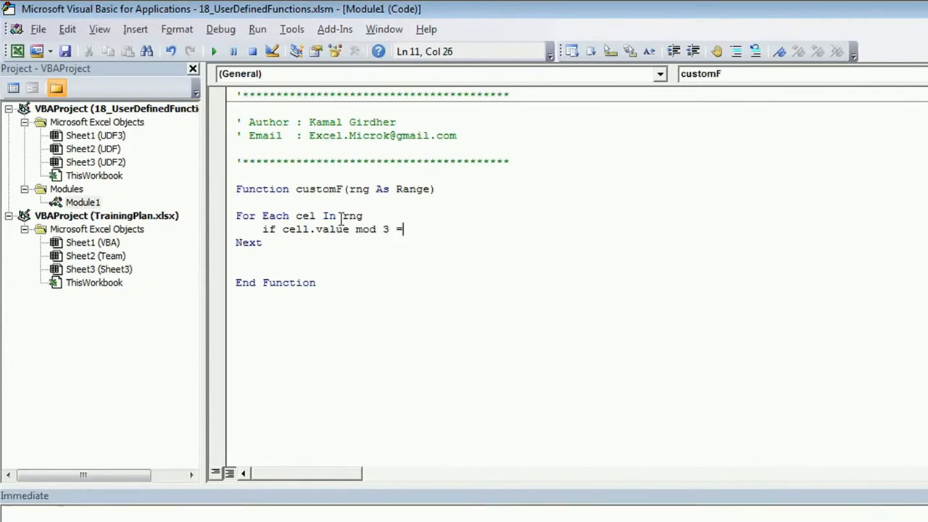
pyautogui.write('0 Then')
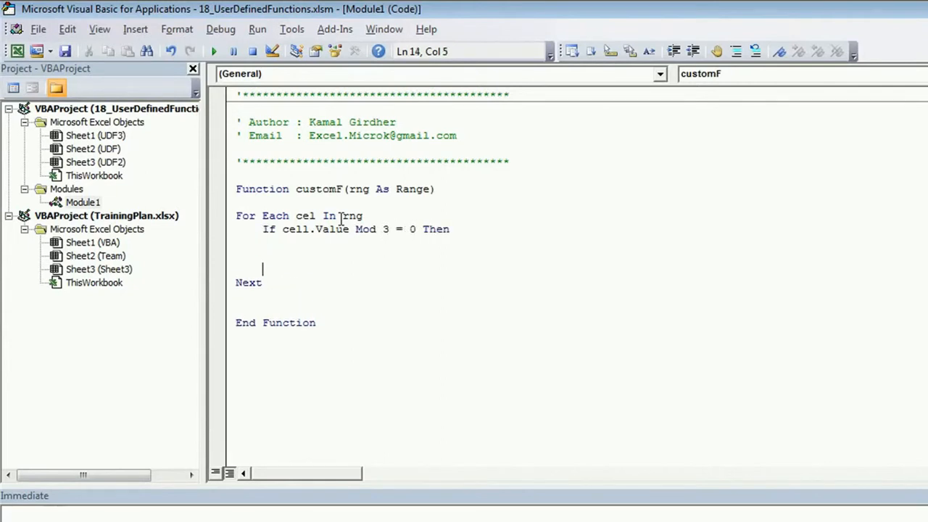
pyautogui.write('End If')
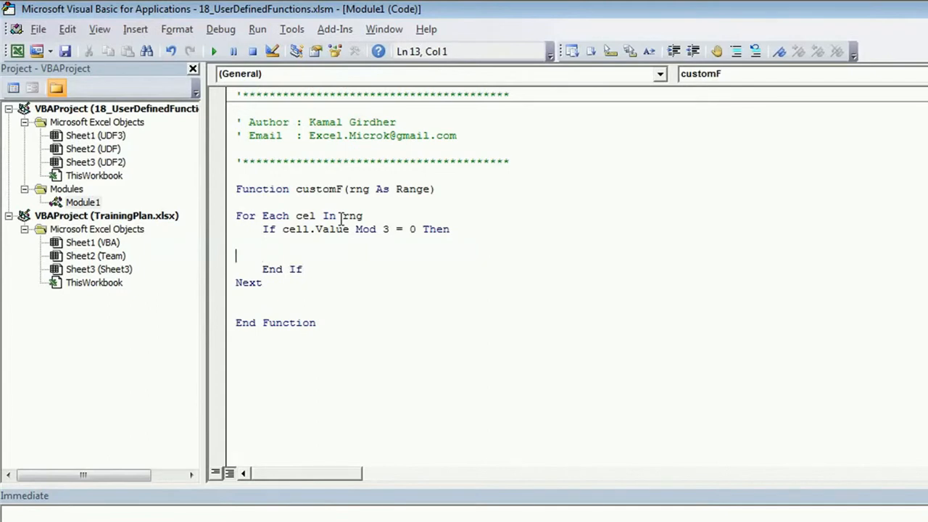
pyautogui.write('x')
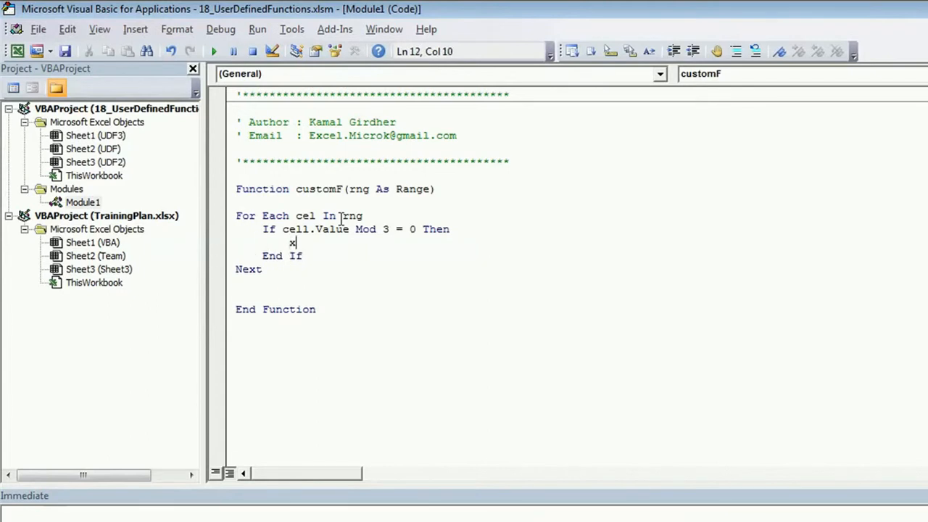
pyautogui.write('= x + 1')
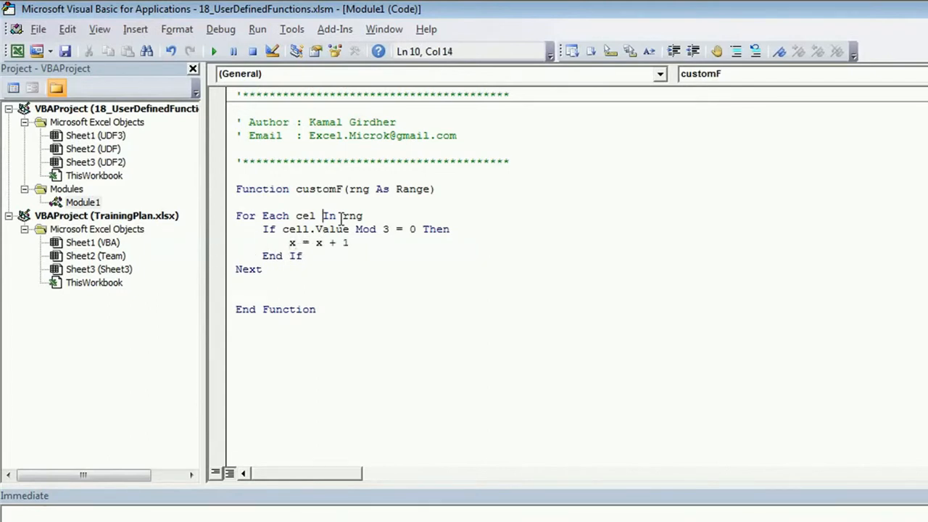
# Initialise x = 0 before the loop and start the customF return line
pyautogui.write('x=0')
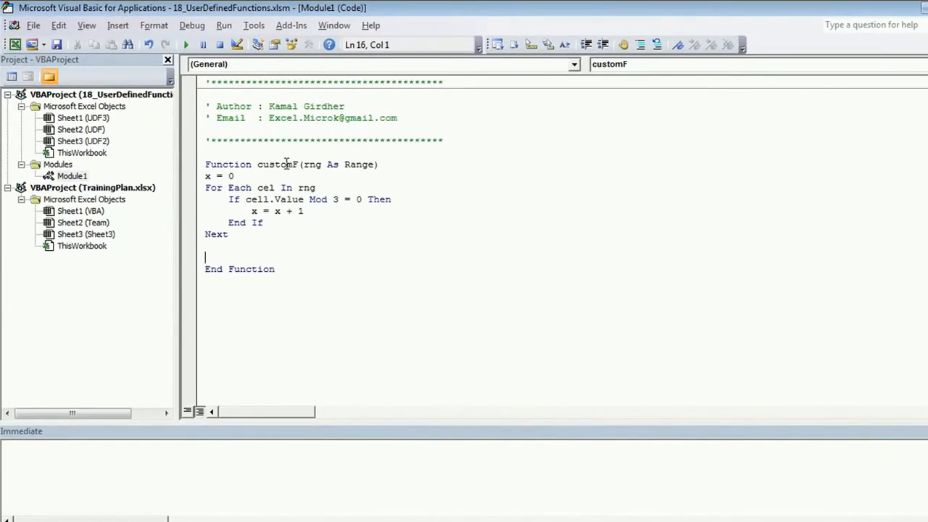
pyautogui.write('customF')
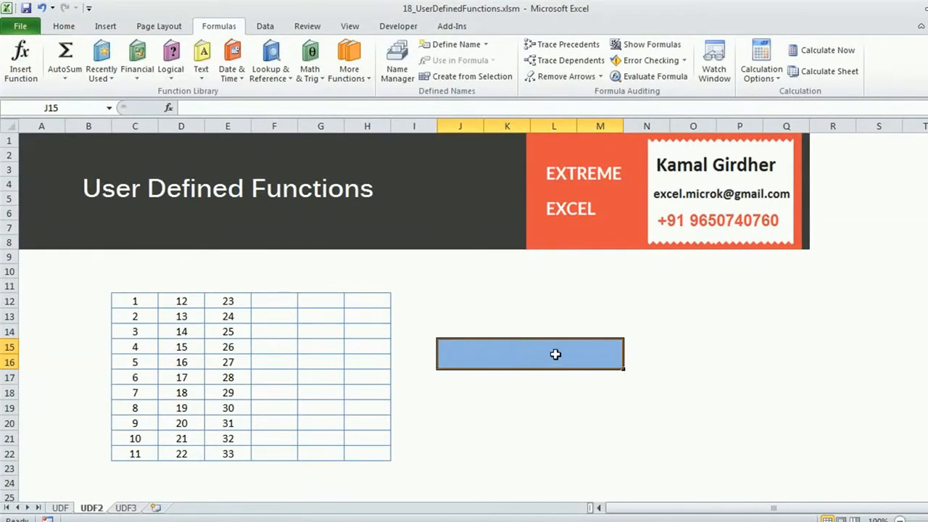
# Enter =customF( in J15 and pick the number range as its argument
pyautogui.write('=')
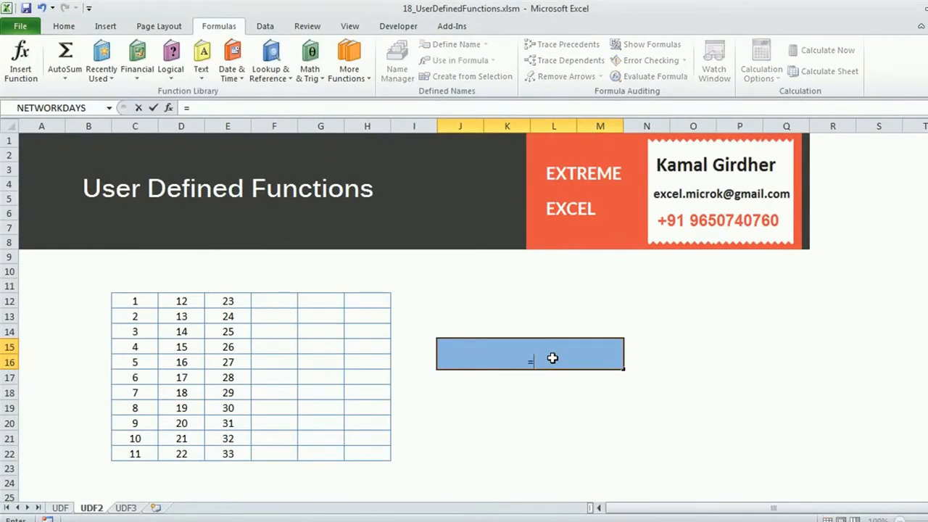
pyautogui.write('custom')
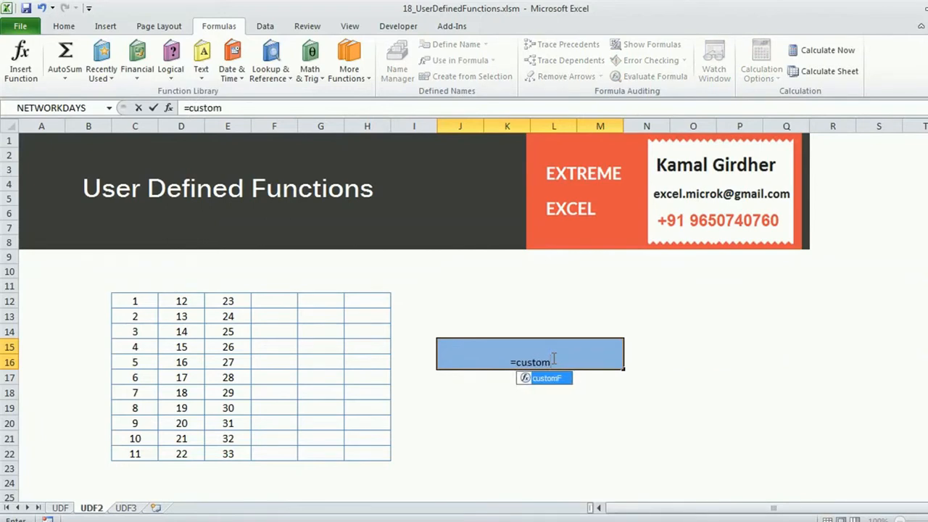
pyautogui.write('F(')
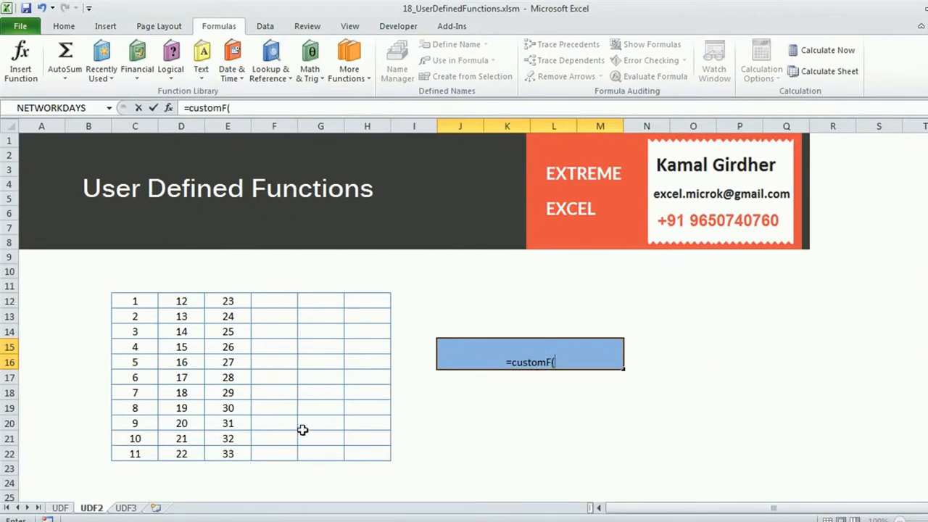
pyautogui.click(135, 316)
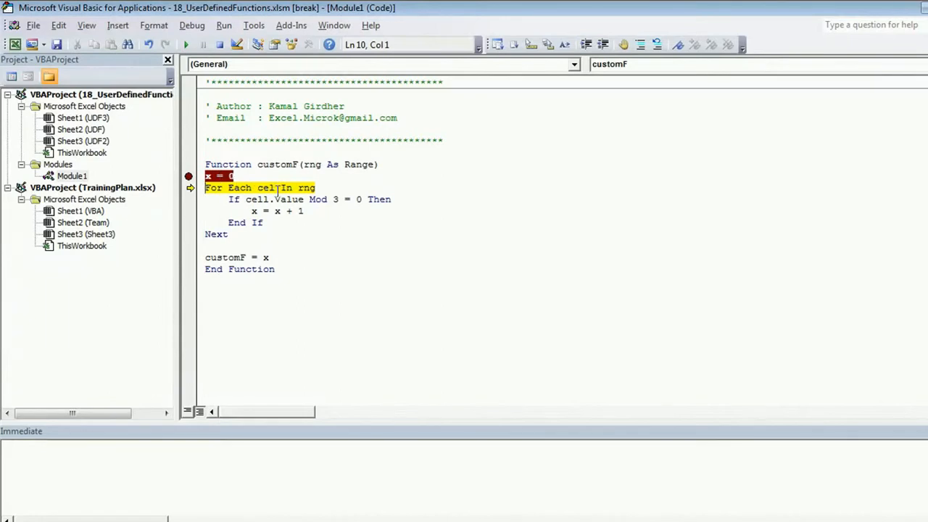
# Step with F8, watch cell.Value (Object required), and correct the If line to cel.Value
pyautogui.press('F8')
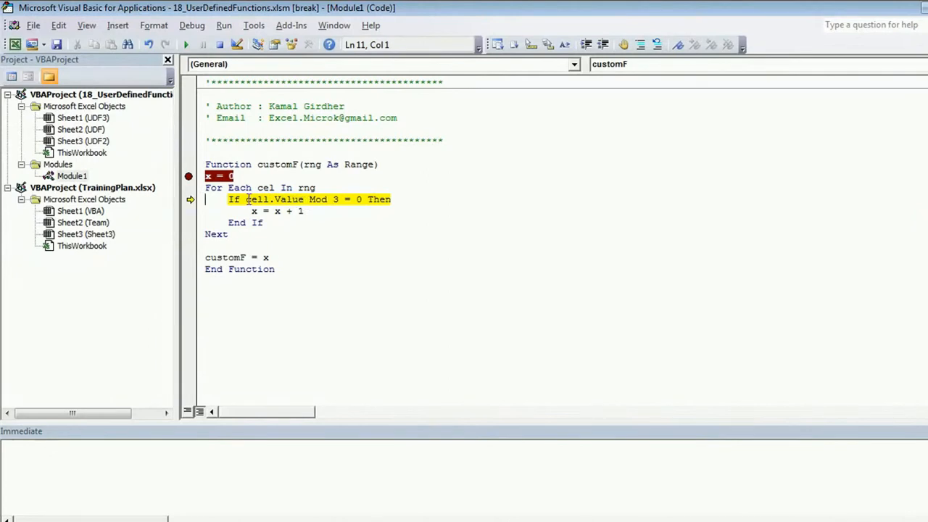
pyautogui.doubleClick(276, 200)
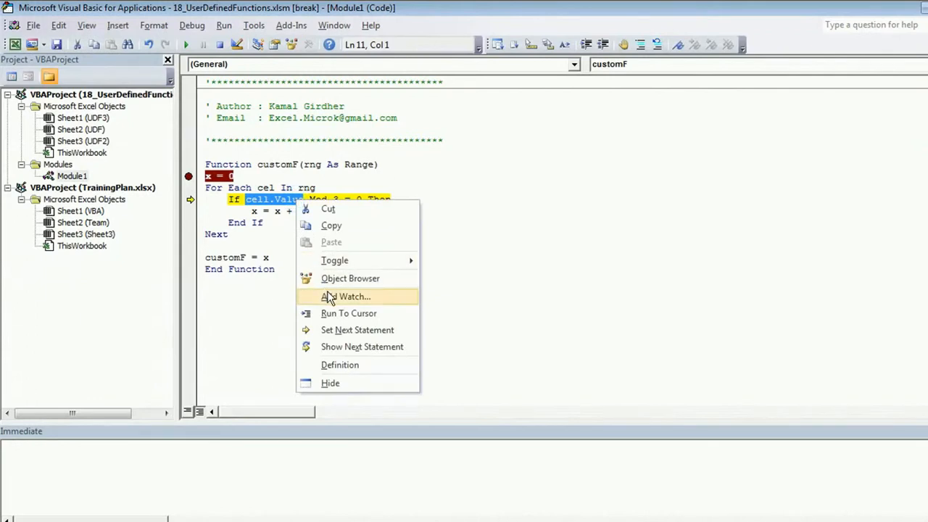
pyautogui.click(345, 295)
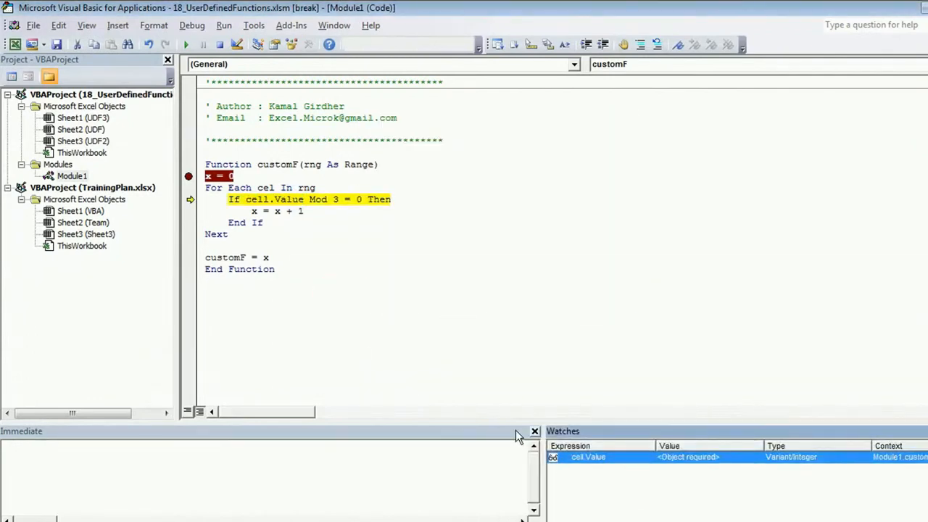
pyautogui.moveTo(740, 486)
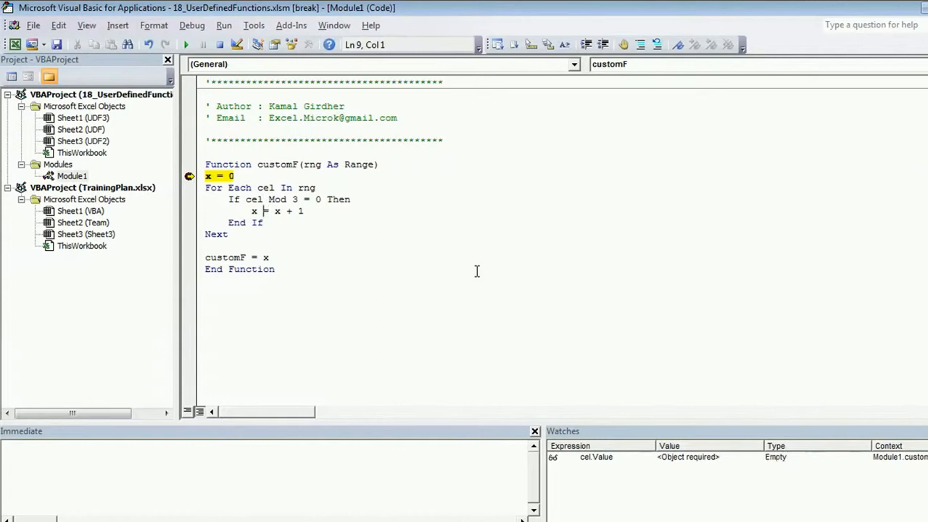
pyautogui.write('.value')
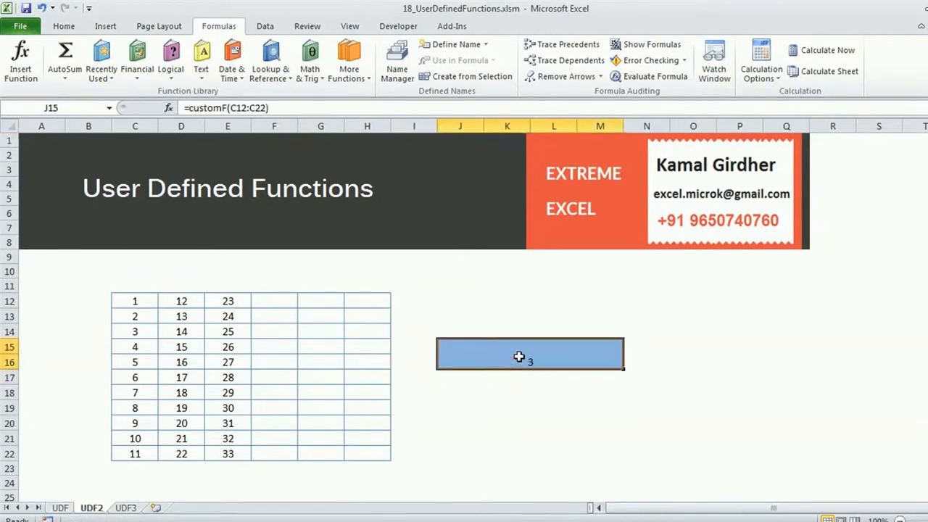
pyautogui.moveTo(264, 162)
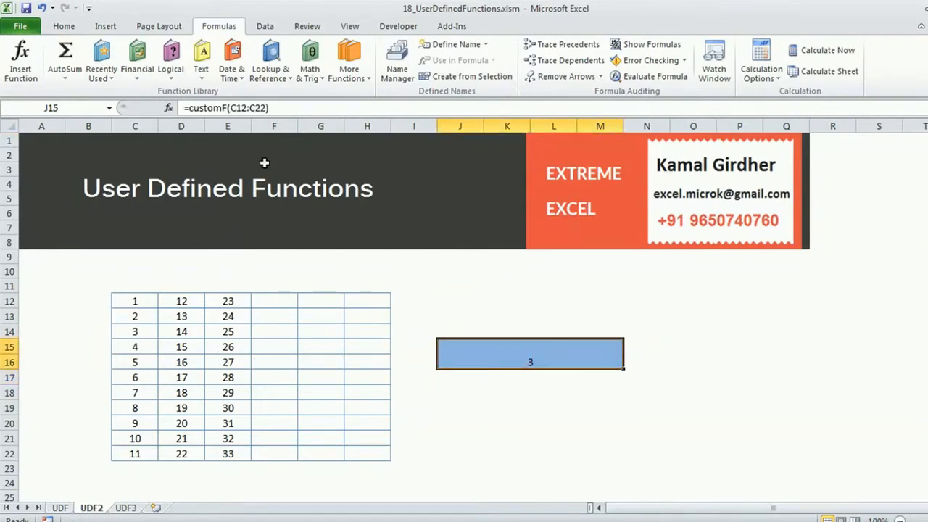
# Inspect J15's =customF(C12:C22) formula returning 3 and leave edit mode
pyautogui.doubleClick(531, 354)
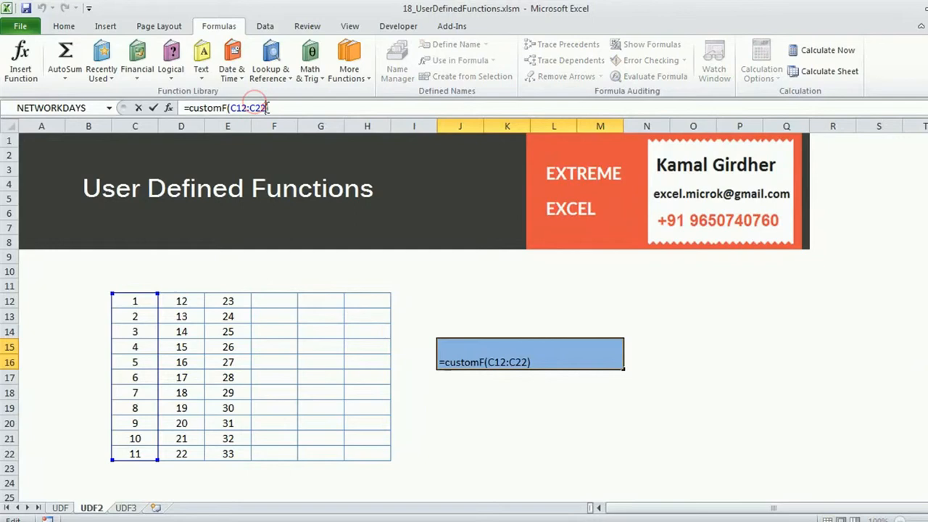
pyautogui.press('Delete')
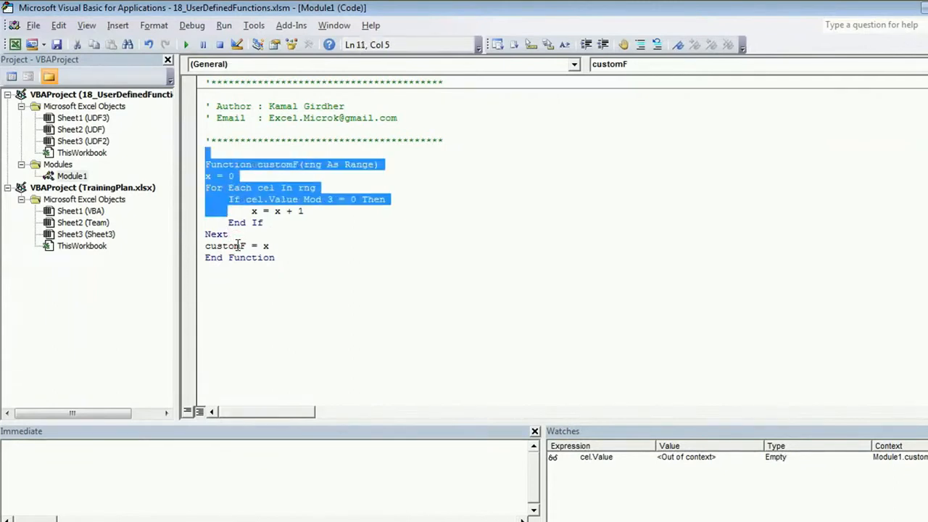
# Paste a copy of customF below, rename it customF2, and test cel.Value Mod 2 = 0
pyautogui.click(206, 282)
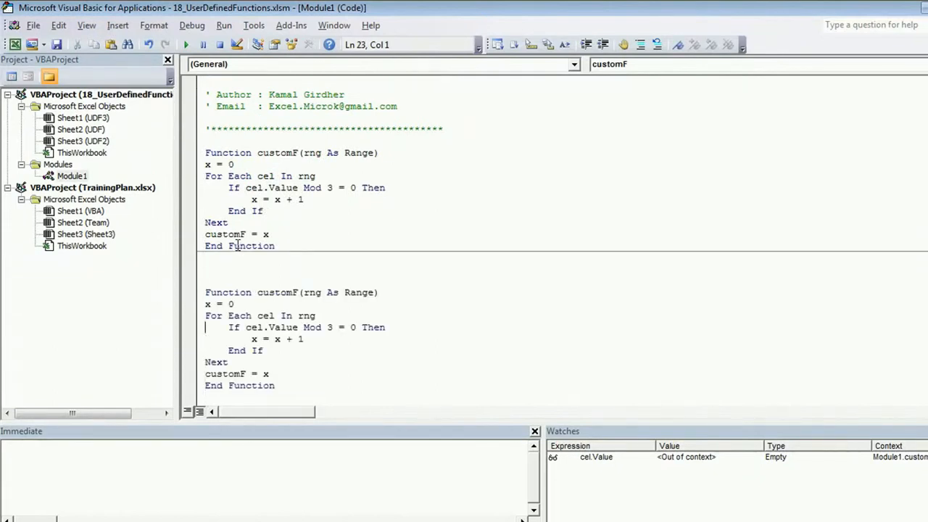
pyautogui.click(298, 293)
pyautogui.write('2')
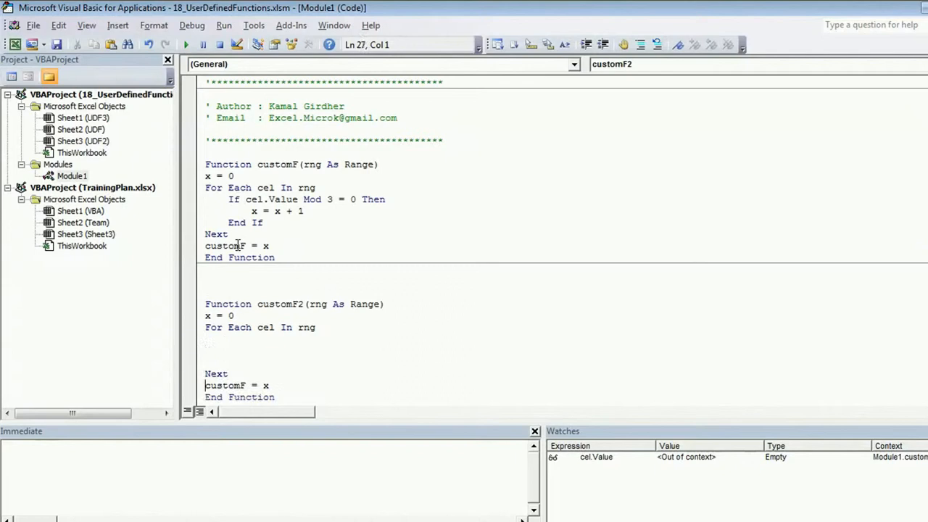
pyautogui.click(230, 341)
pyautogui.write('If ')
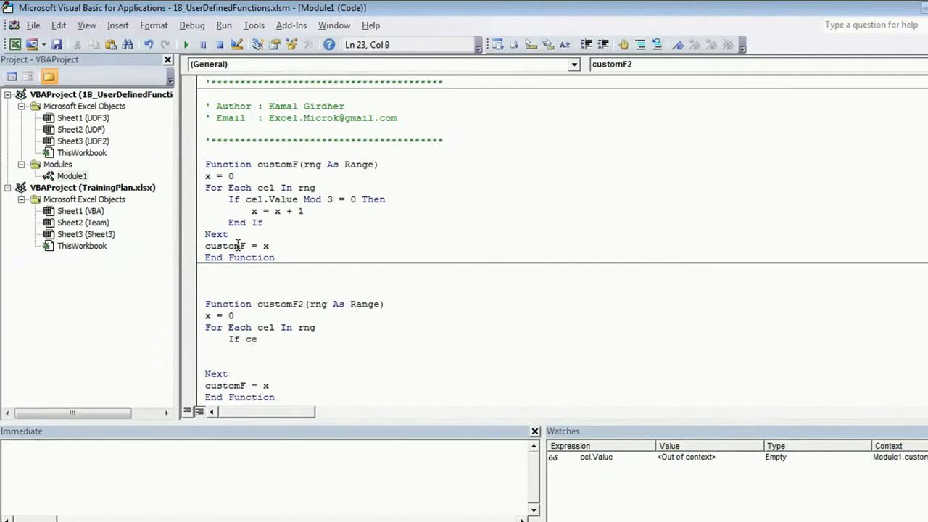
pyautogui.write('cel.value Mod 2 = 0 Then')
pyautogui.click(567, 363)
pyautogui.write('End If')
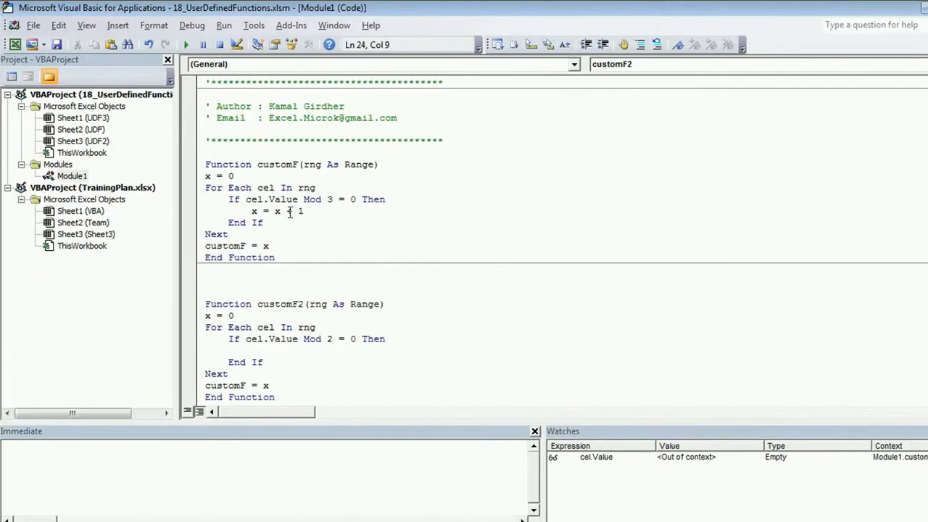
# Make customF2's loop add each even value with x = x + cel.Value
pyautogui.write('x')
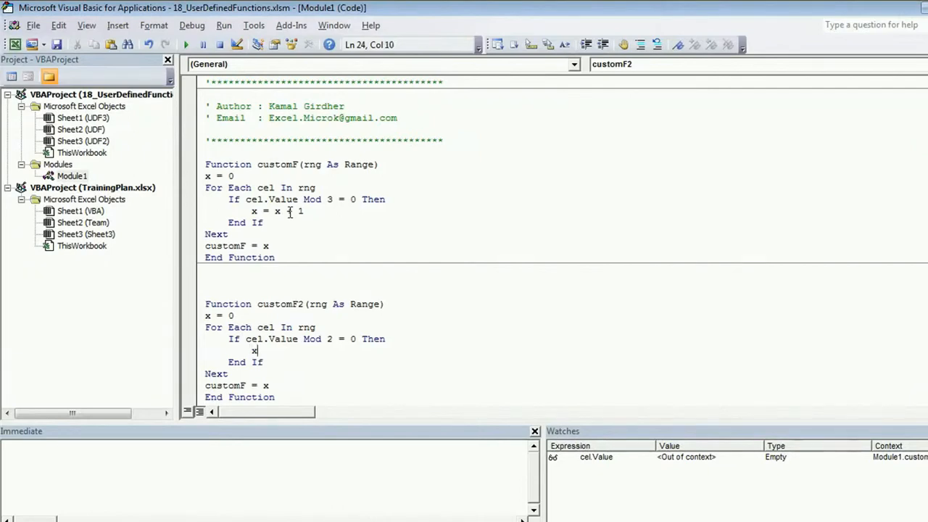
pyautogui.write('=x+cel')
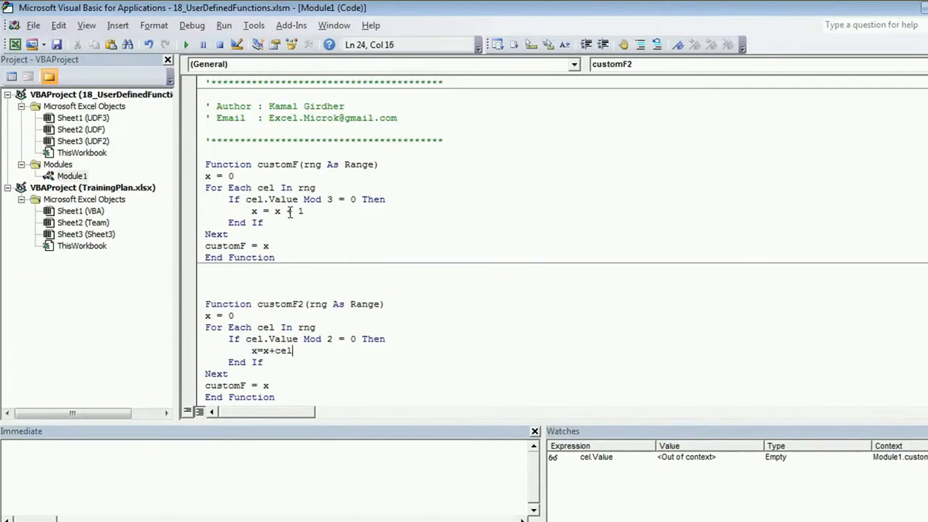
pyautogui.write('.value')
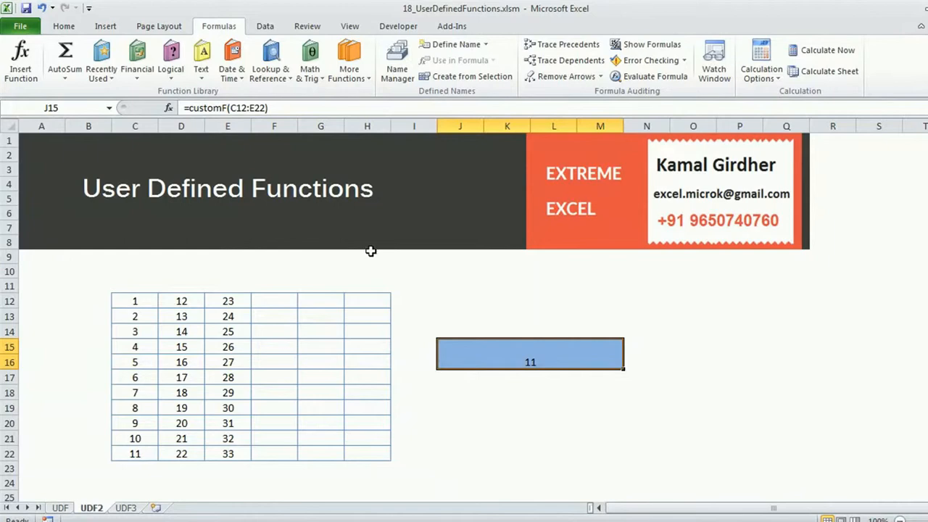
pyautogui.click(134, 300)
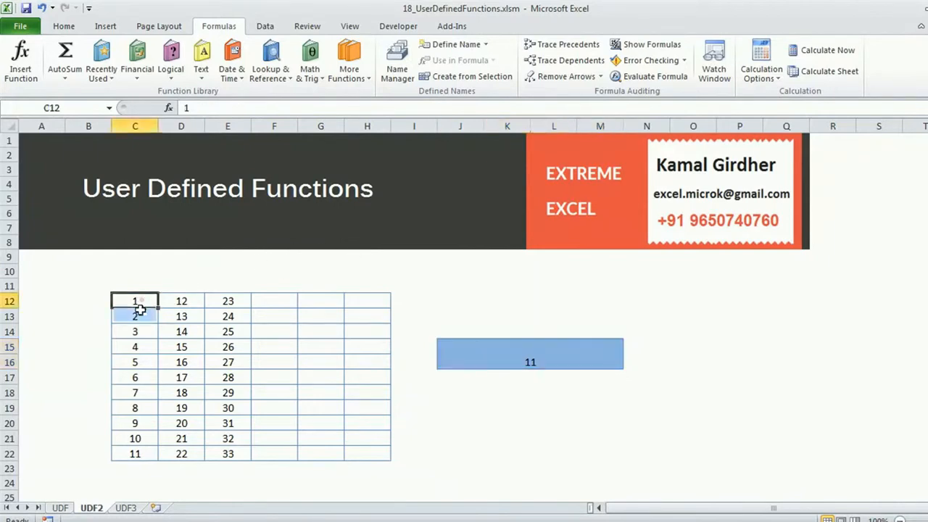
pyautogui.moveTo(133, 300); pyautogui.dragTo(134, 453)
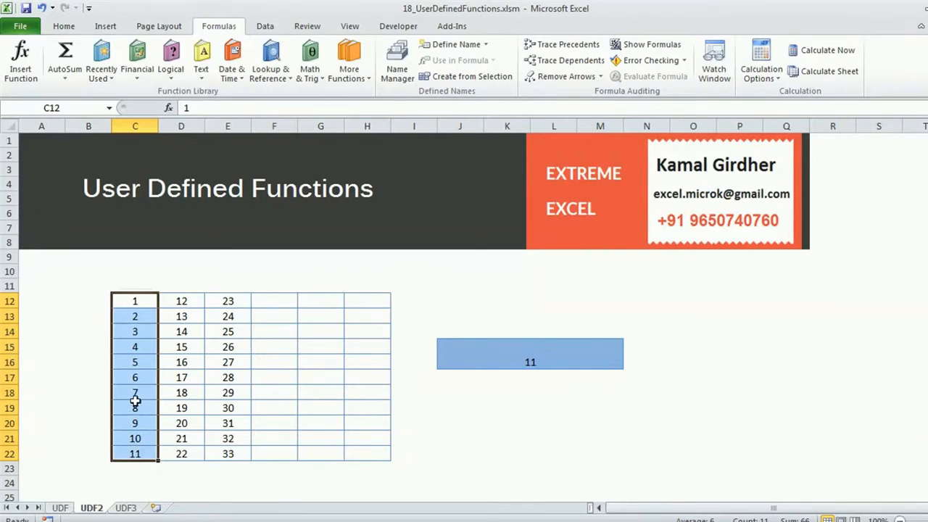
pyautogui.moveTo(142, 318)
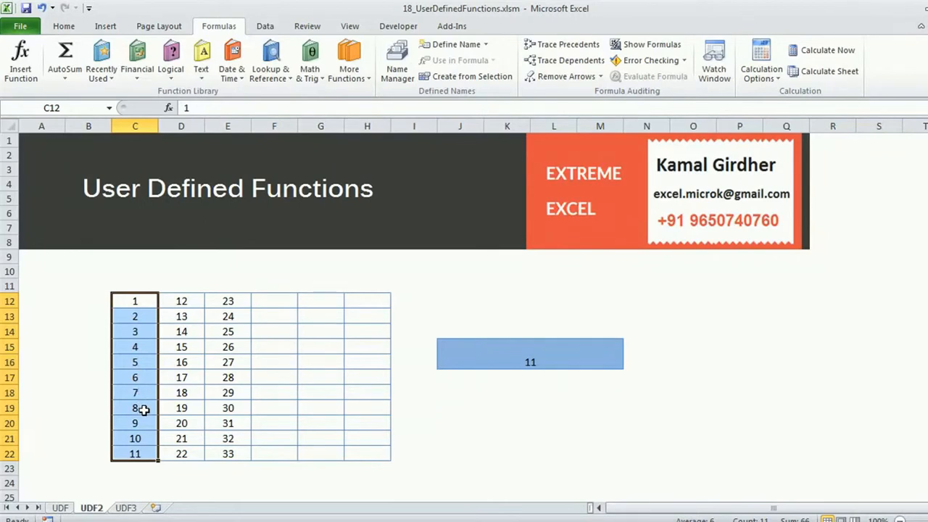
pyautogui.moveTo(503, 365)
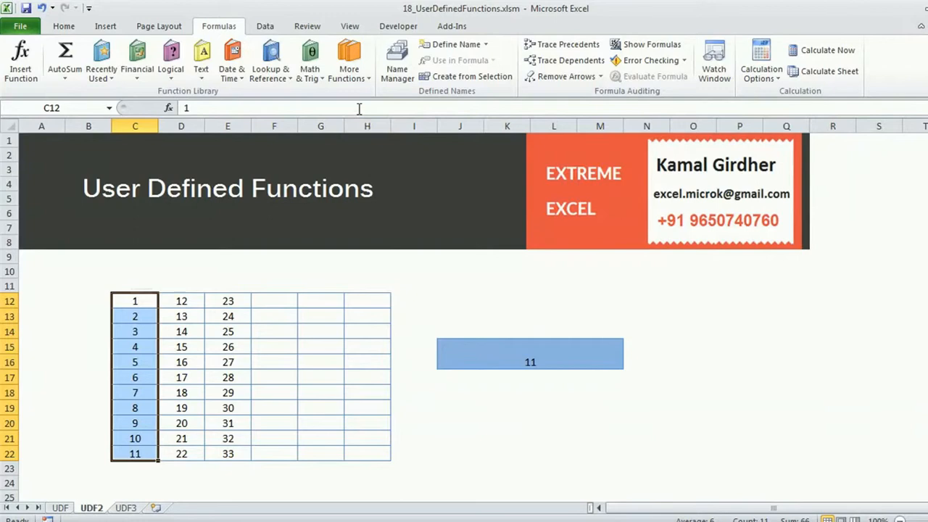
pyautogui.doubleClick(135, 300)
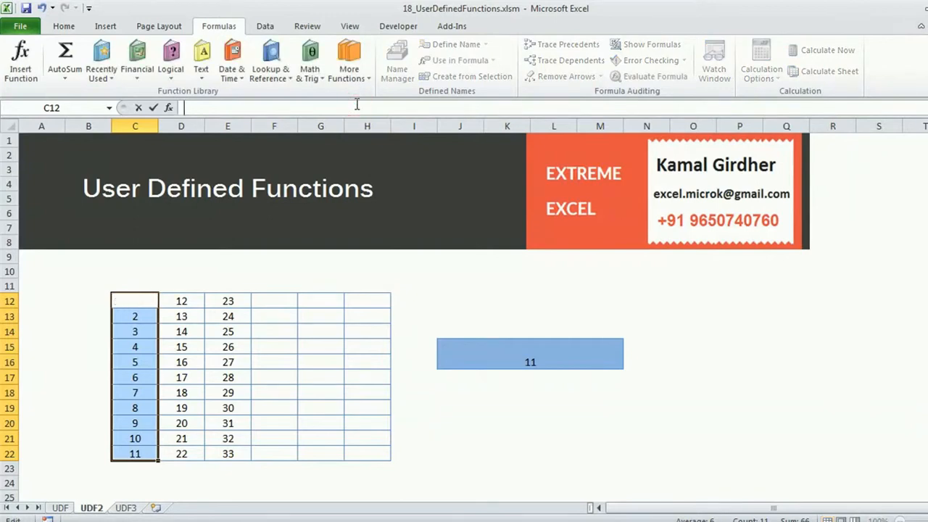
pyautogui.write('=cos')
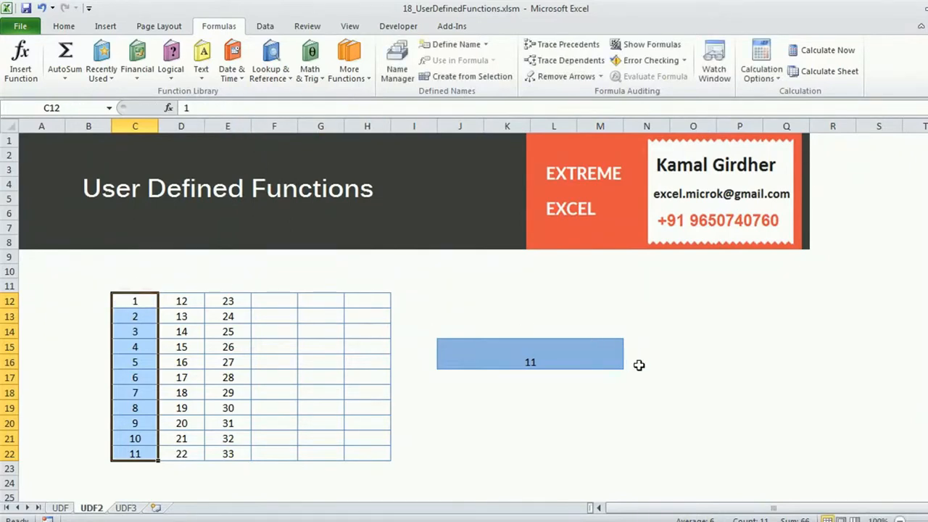
# Enter =customF2(C12:E22) in J15 via autocomplete, returning 272
pyautogui.click(530, 353)
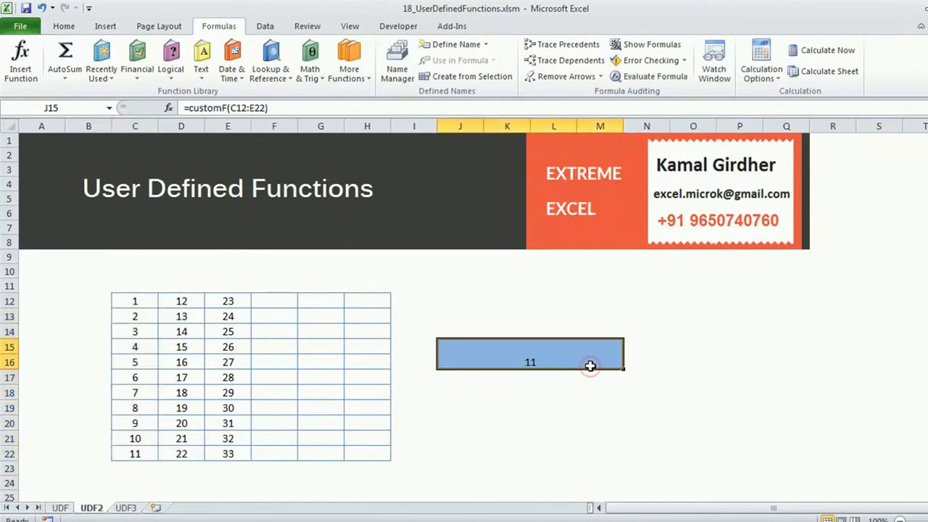
pyautogui.write('=customF2')
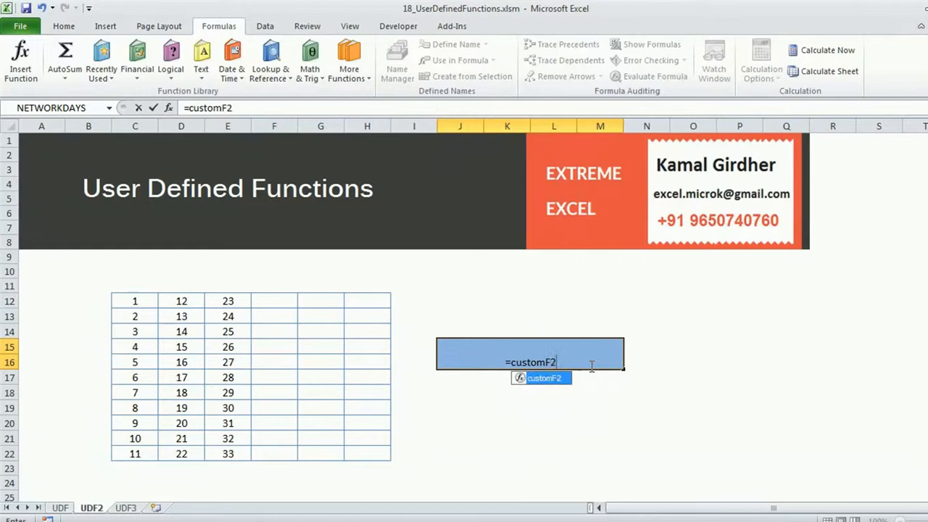
pyautogui.click(135, 346)
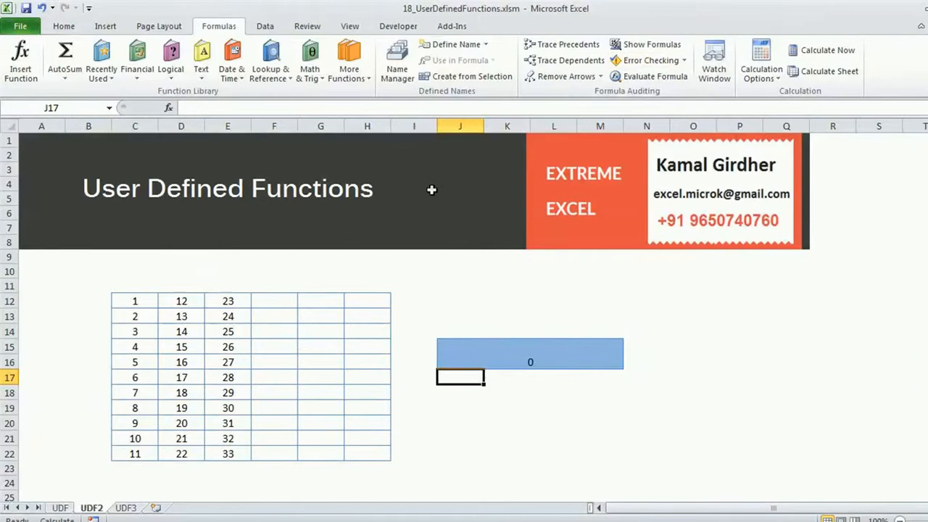
pyautogui.click(529, 355)
pyautogui.write('=customF2(C12:E22)')
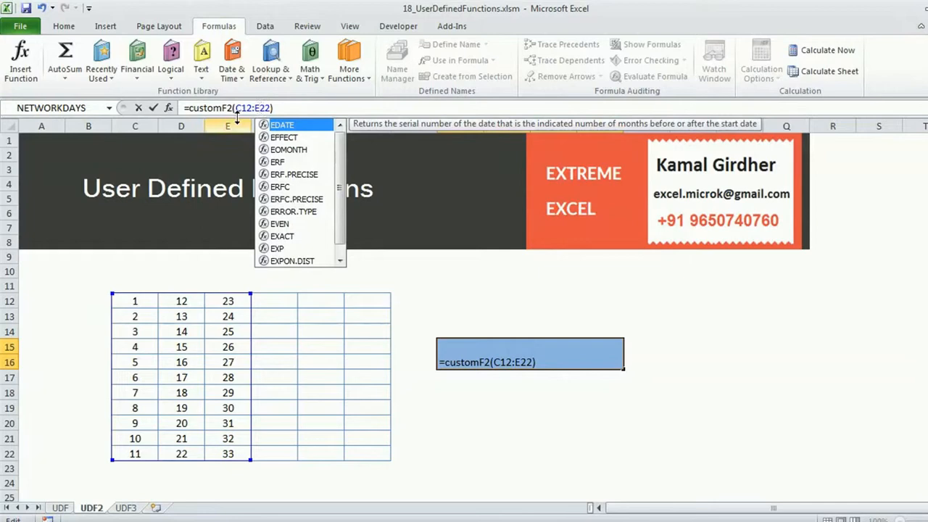
pyautogui.moveTo(137, 279)
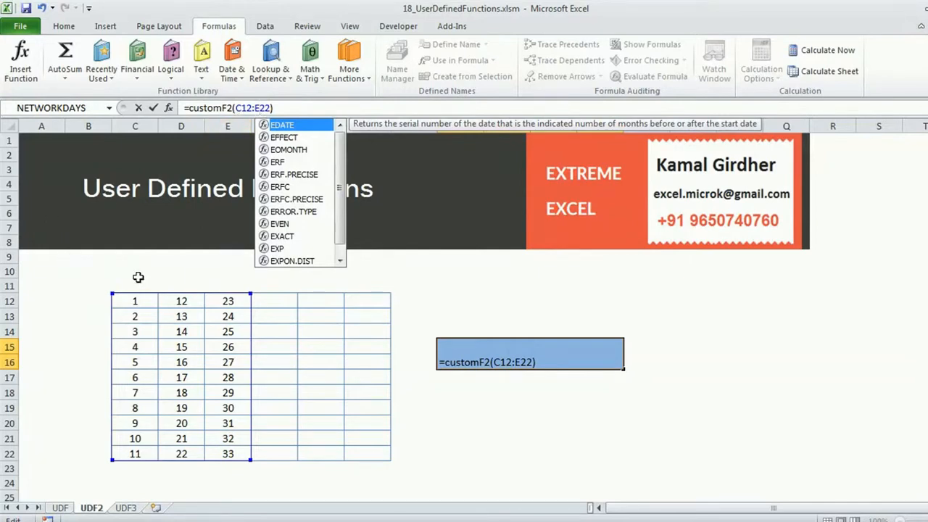
pyautogui.press('enter')
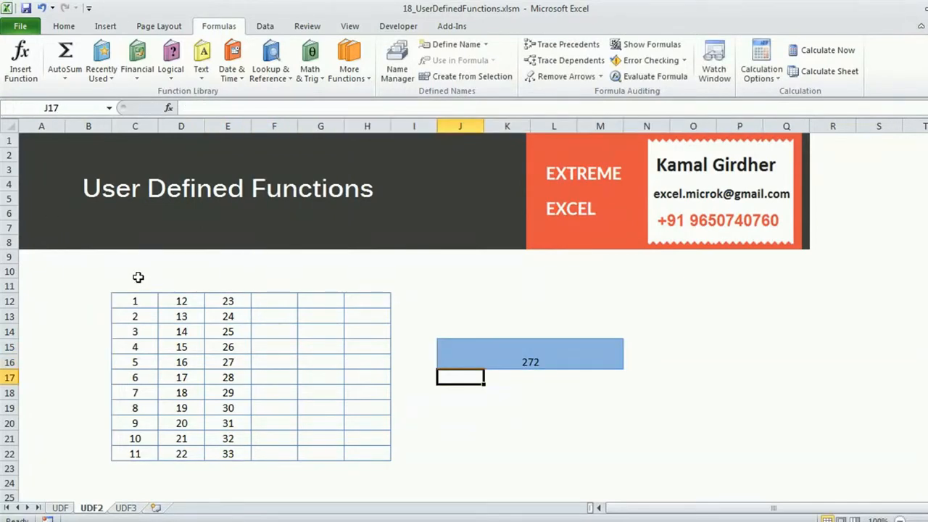